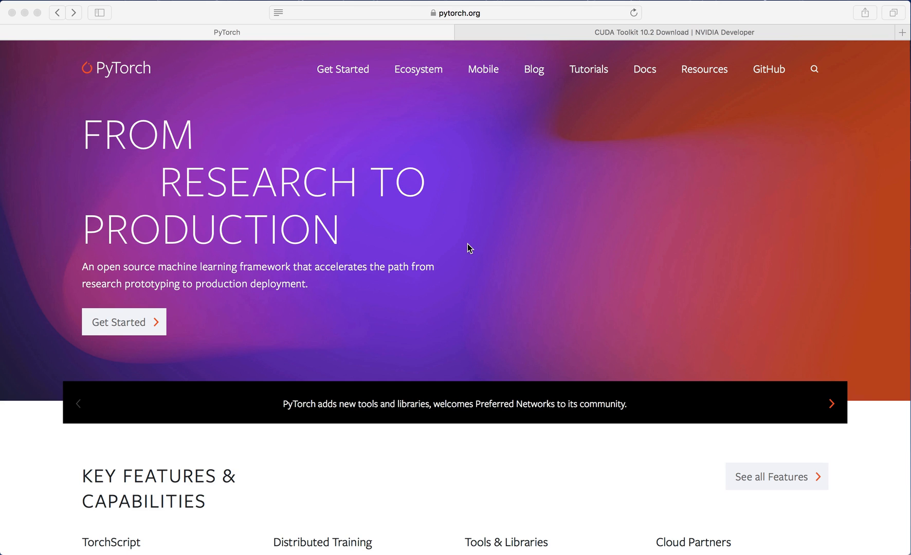
mouse_move(501, 4)
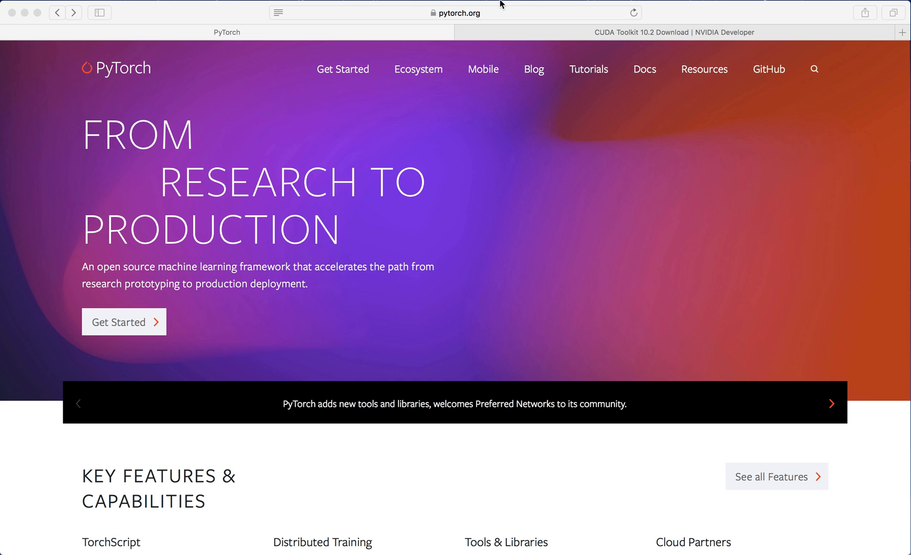
mouse_move(145, 338)
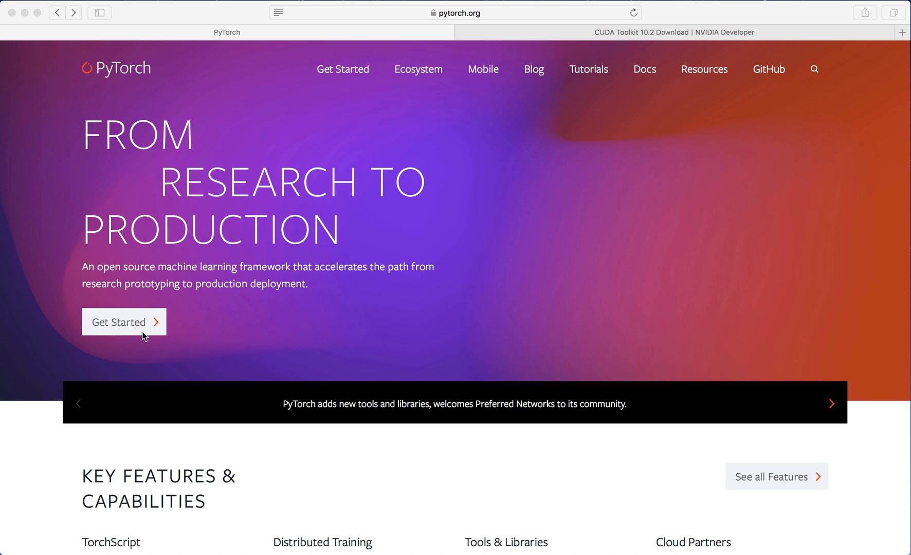
- Go to PyTorch's Start Locally installation page via Get Started
click(124, 322)
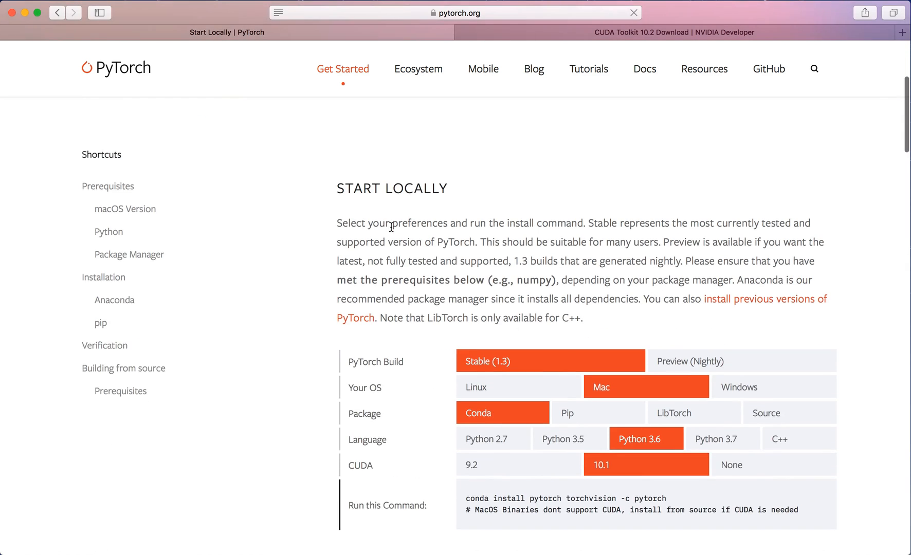
- Choose Python 3.7 and Windows, then highlight cudatoolkit=10.1 in the conda command
scroll(down, 3)
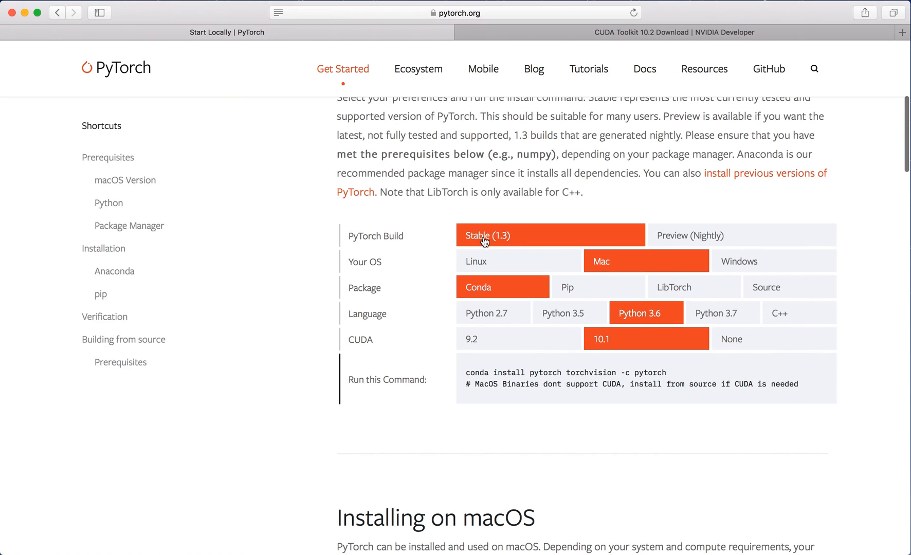
mouse_move(510, 241)
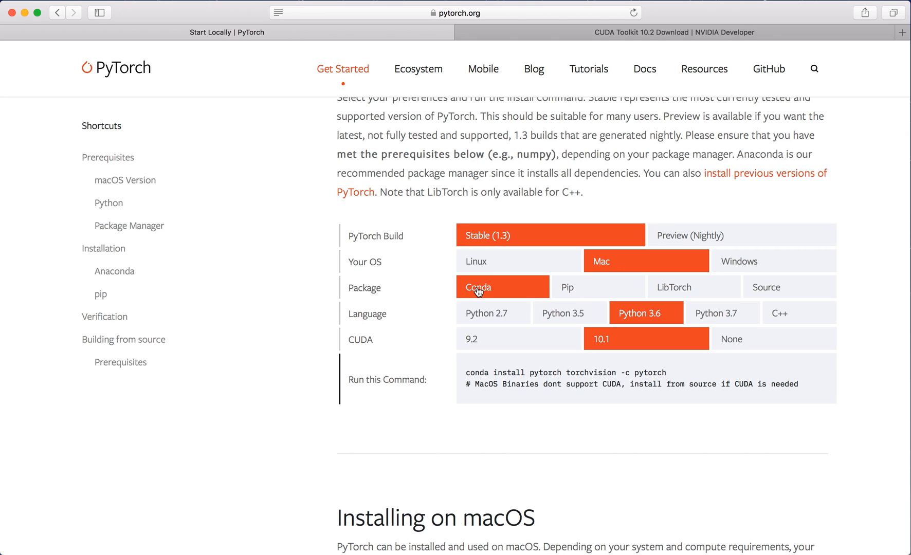
mouse_move(517, 278)
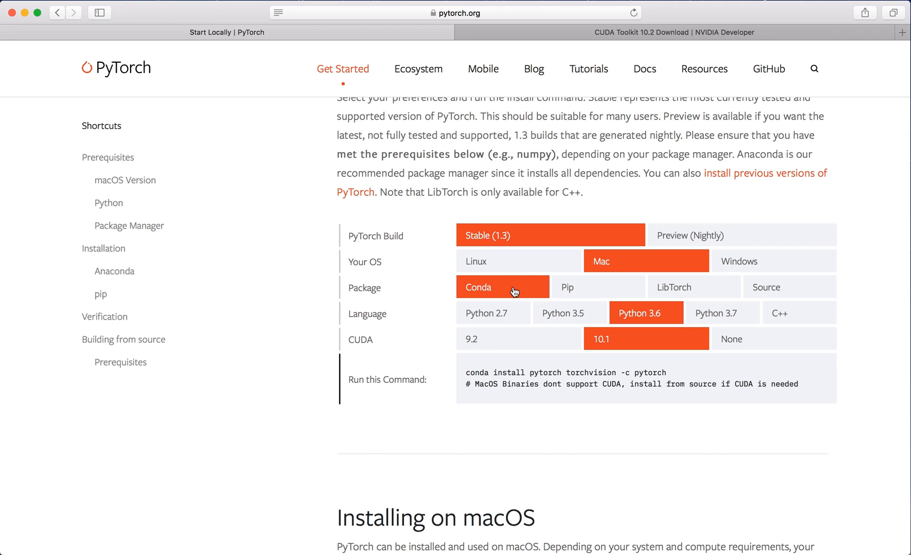
mouse_move(524, 295)
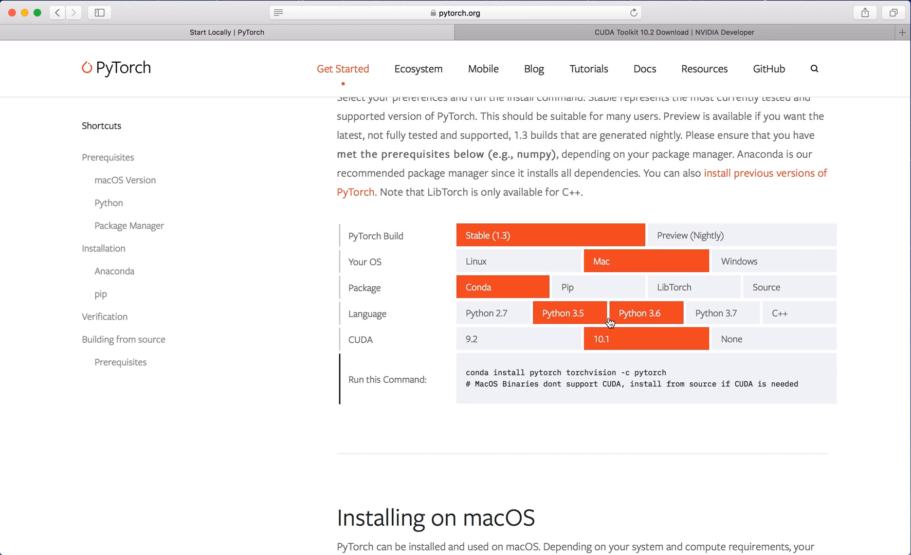
click(722, 313)
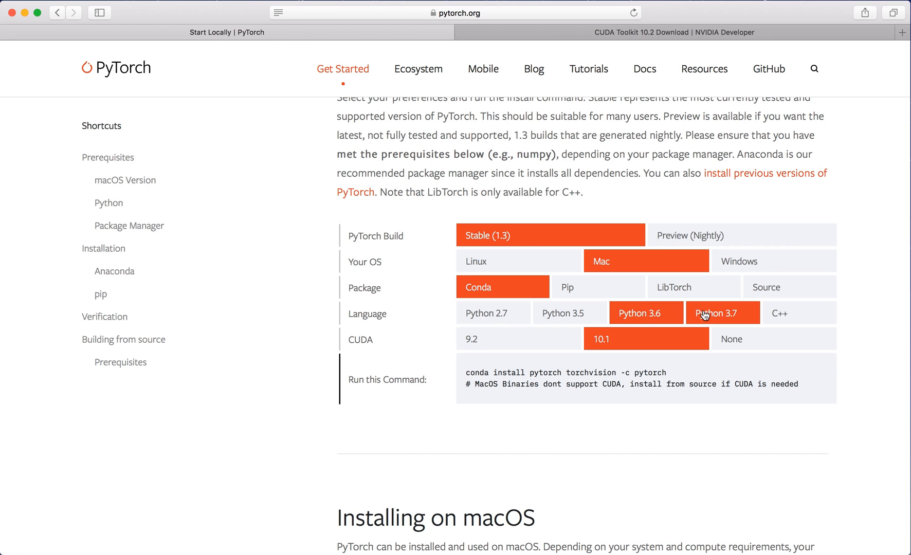
click(722, 313)
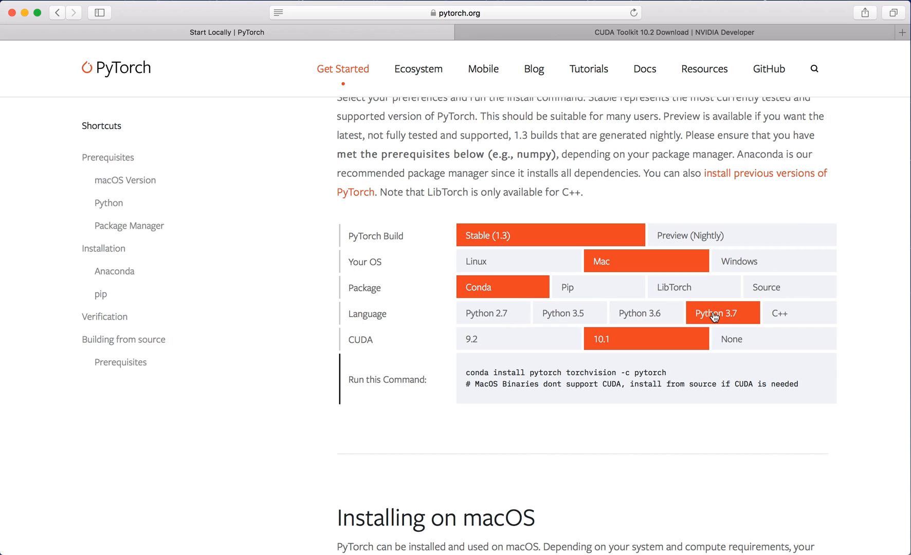
mouse_move(653, 360)
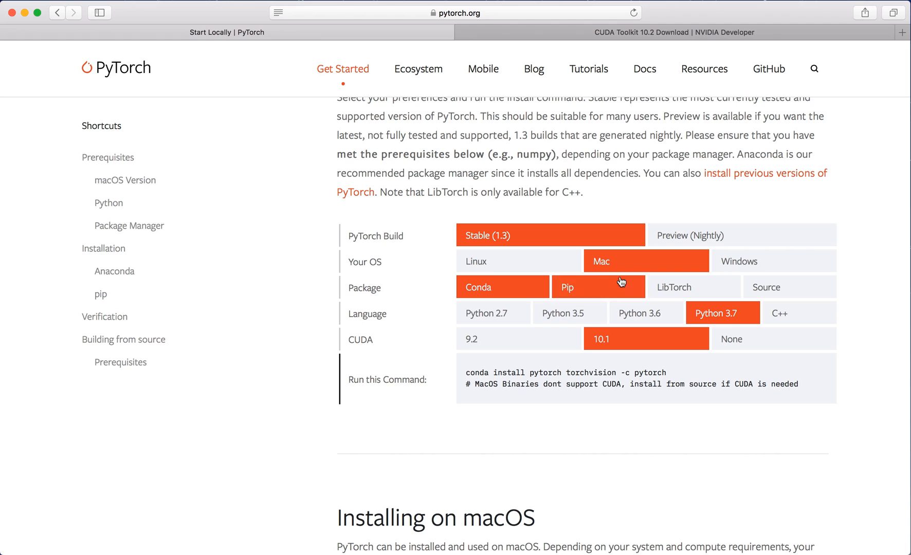
click(503, 286)
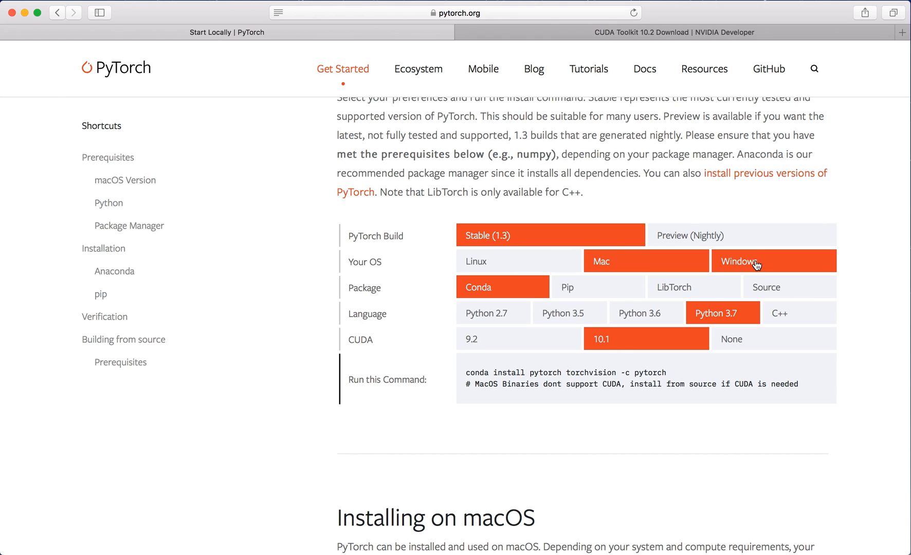
click(773, 261)
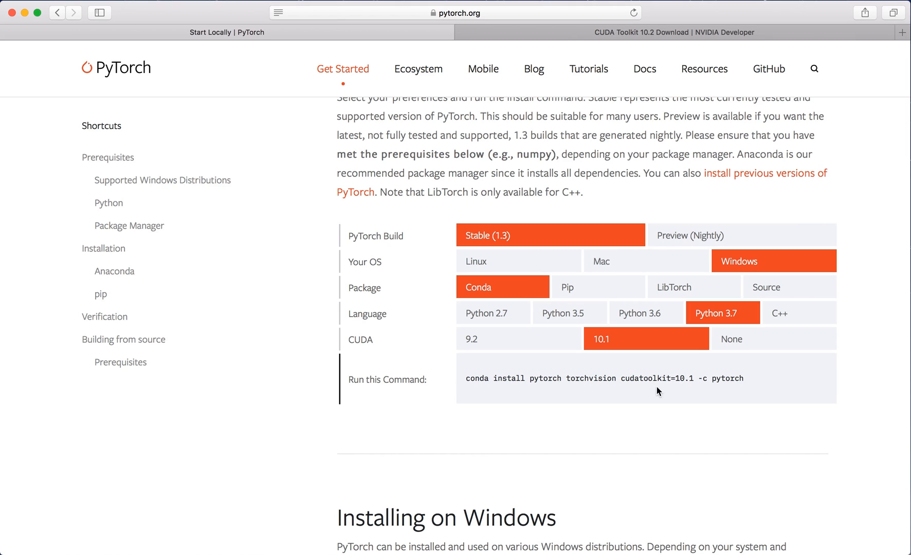
double_click(644, 379)
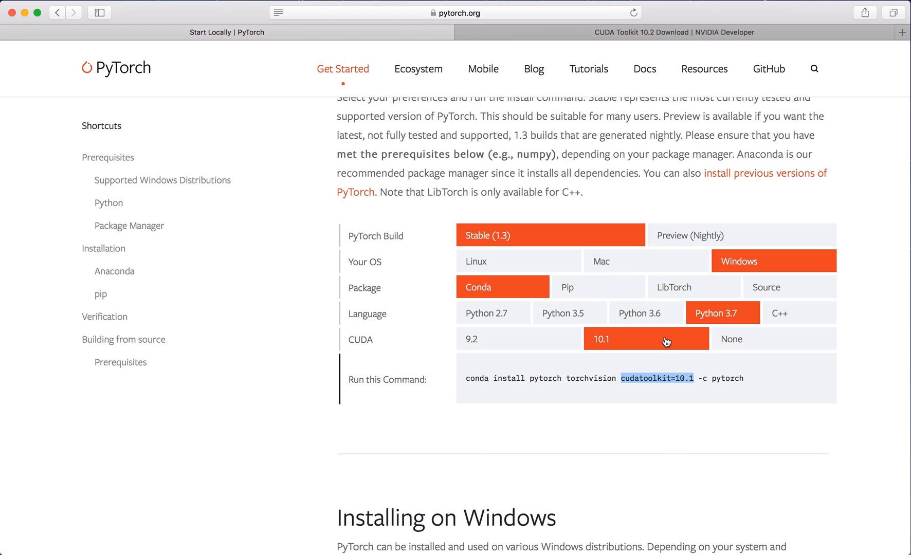
mouse_move(647, 55)
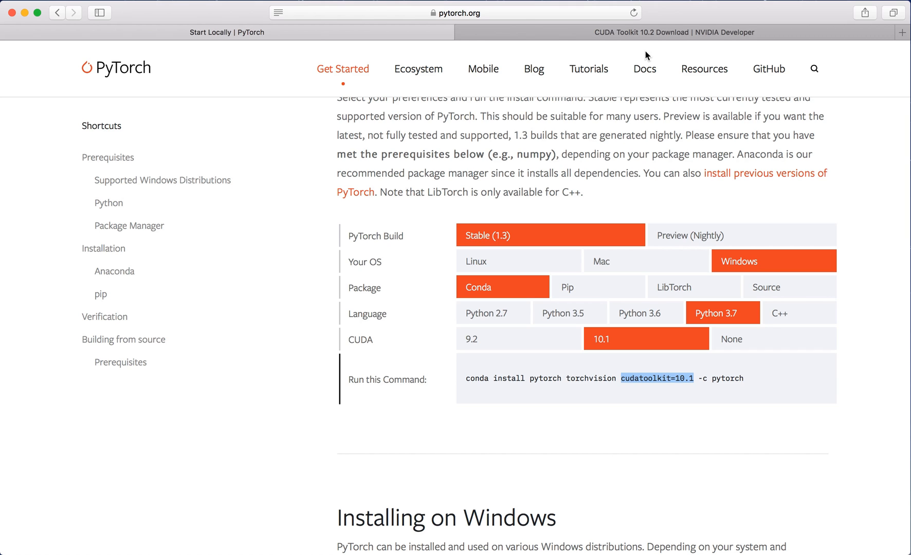
- Check the CUDA Toolkit 10.2 download page address, briefly revisiting the PyTorch tab
click(674, 32)
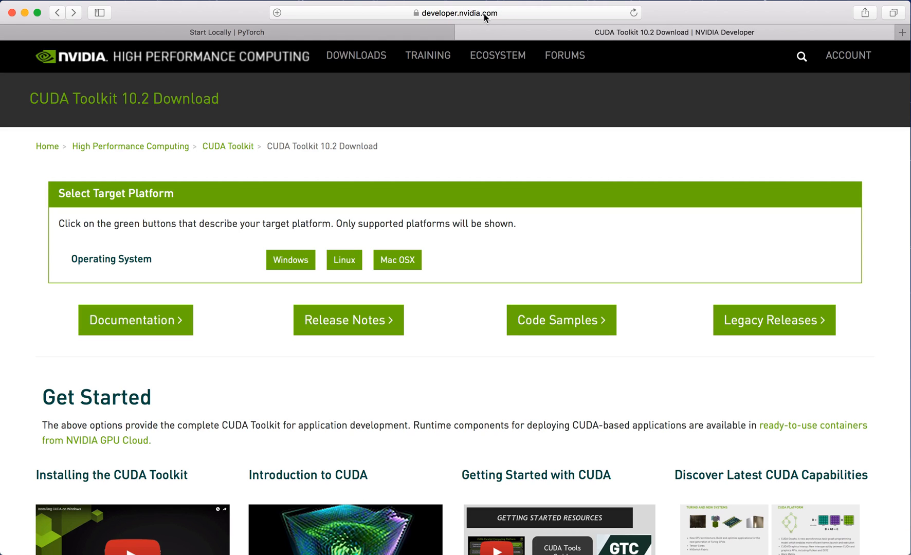
click(455, 12)
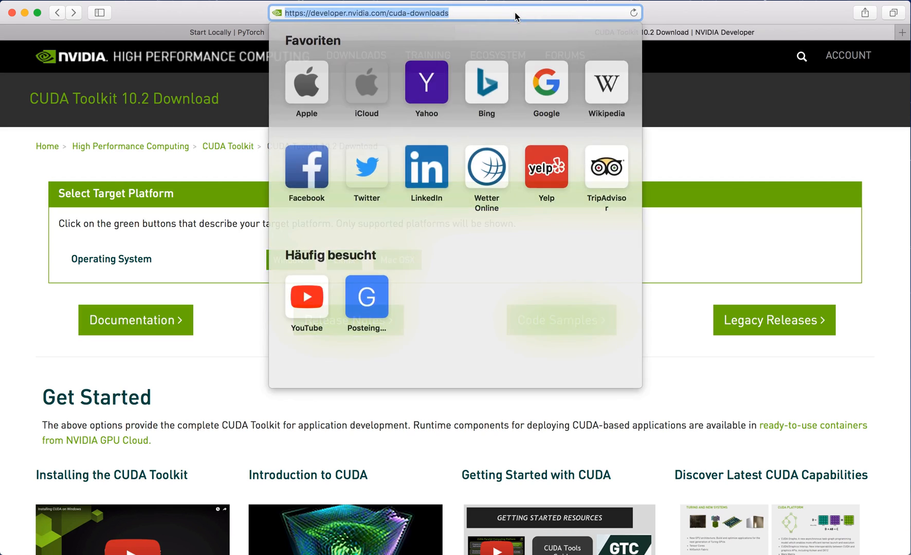
click(456, 13)
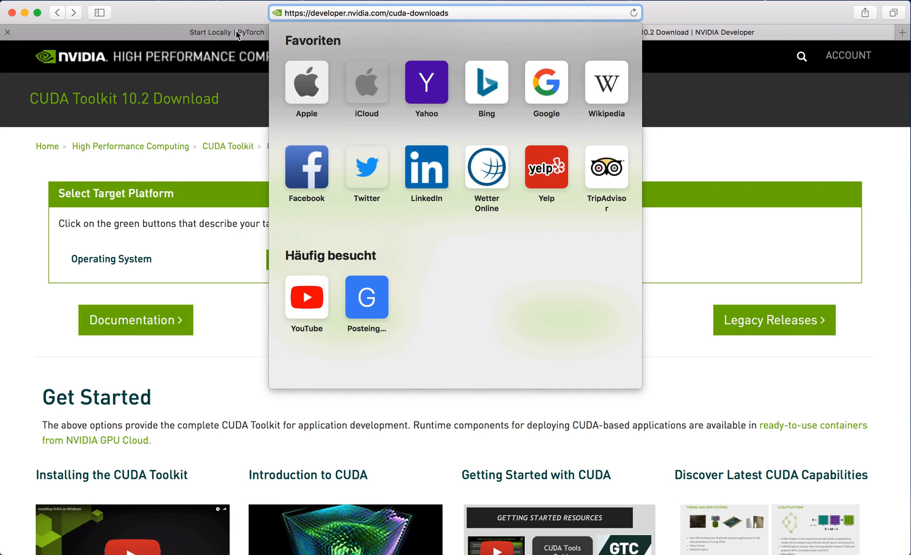
click(227, 32)
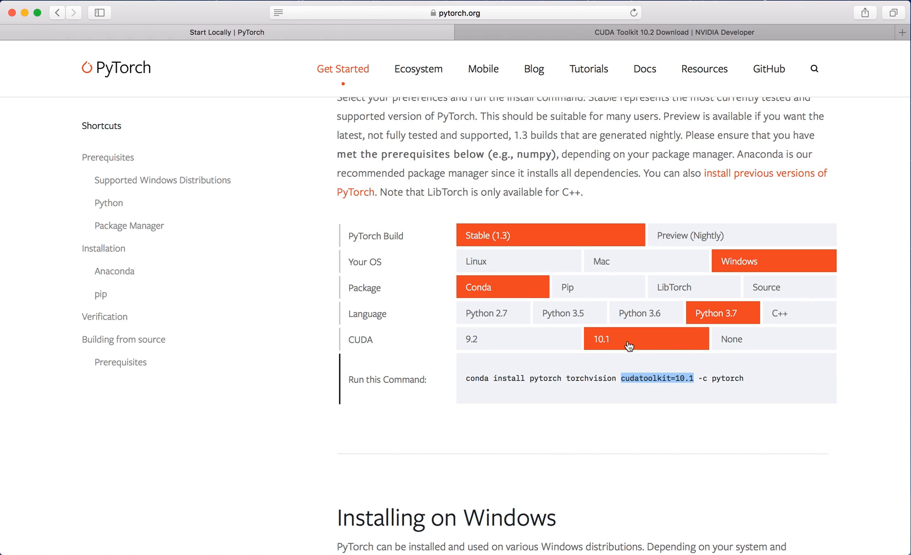
mouse_move(617, 340)
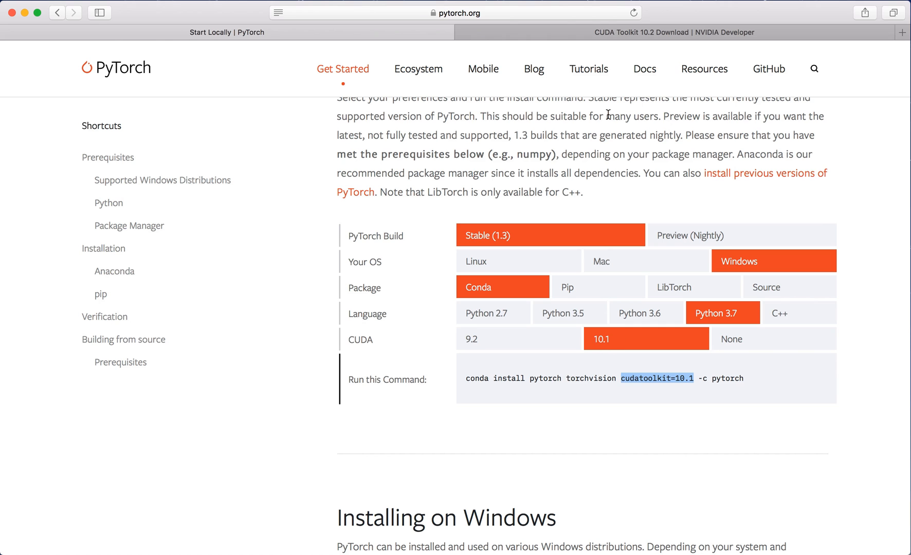
click(674, 32)
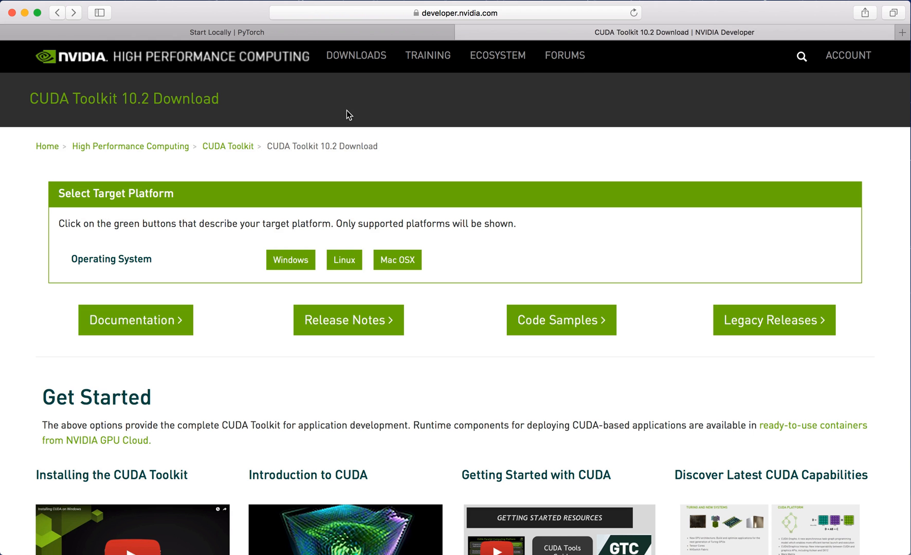
mouse_move(420, 242)
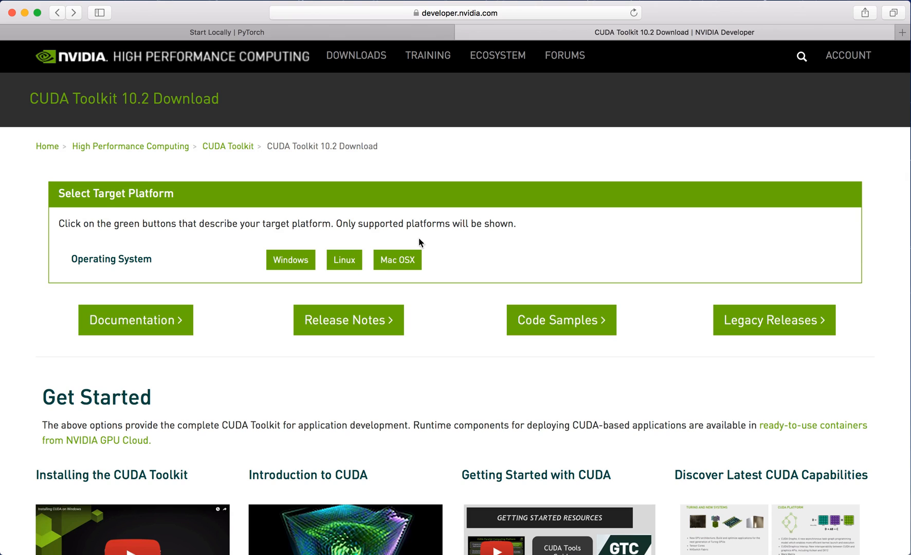
mouse_move(770, 328)
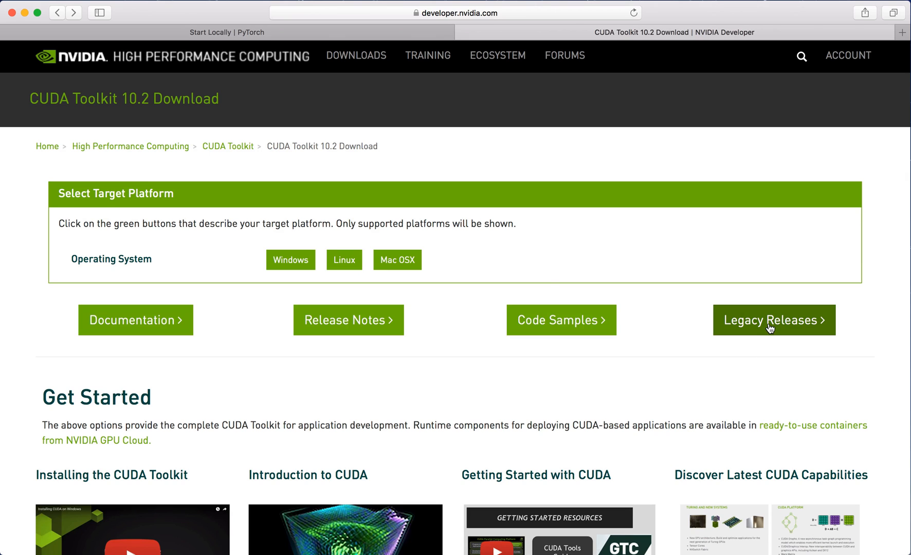
- Open the CUDA Toolkit 10.1 update2 archive from Legacy Releases and choose Windows
click(774, 320)
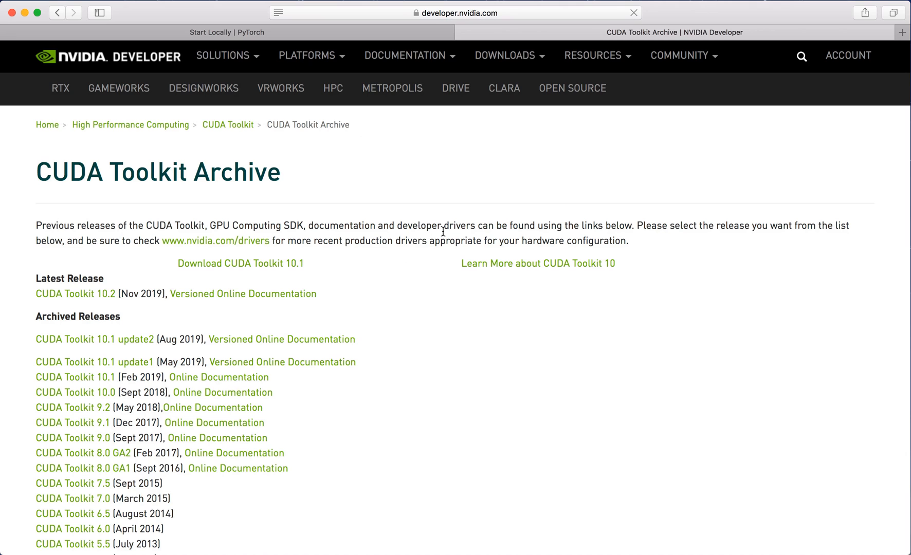
mouse_move(106, 356)
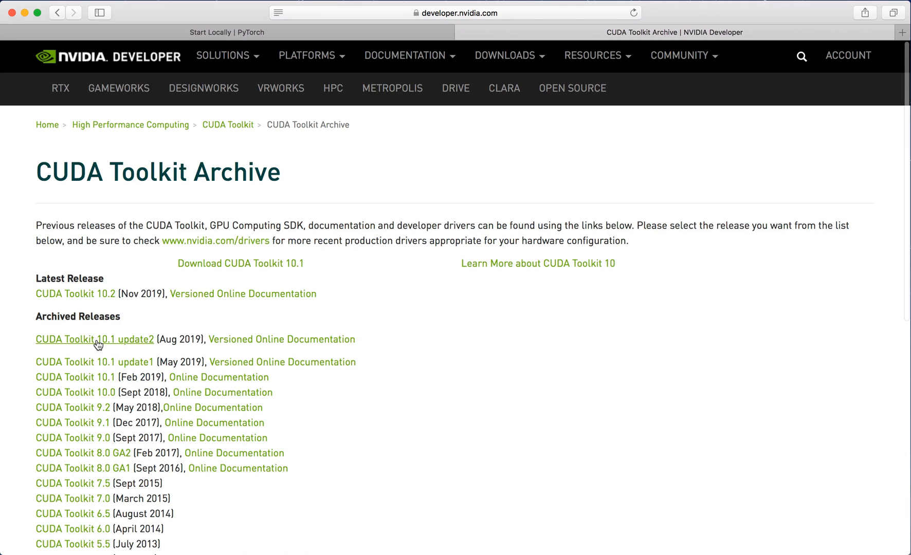
click(94, 340)
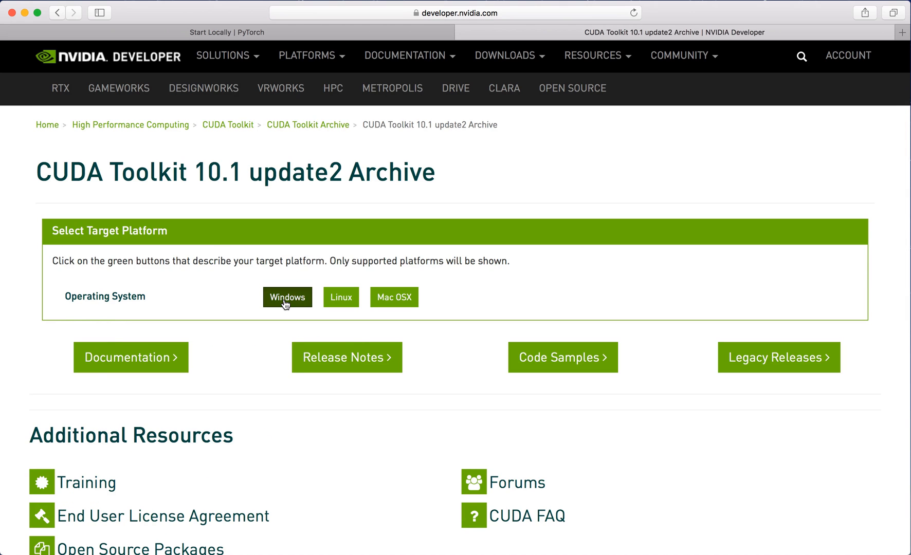
click(287, 297)
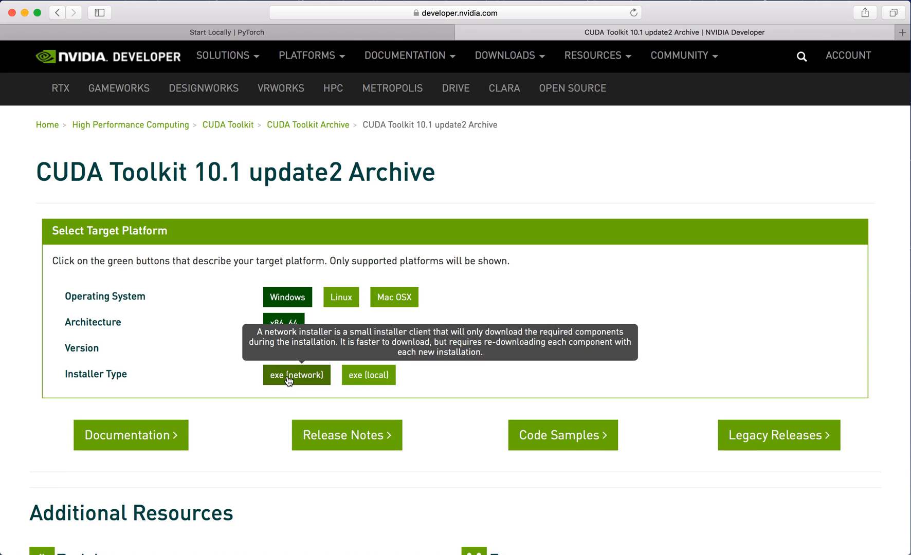
mouse_move(292, 381)
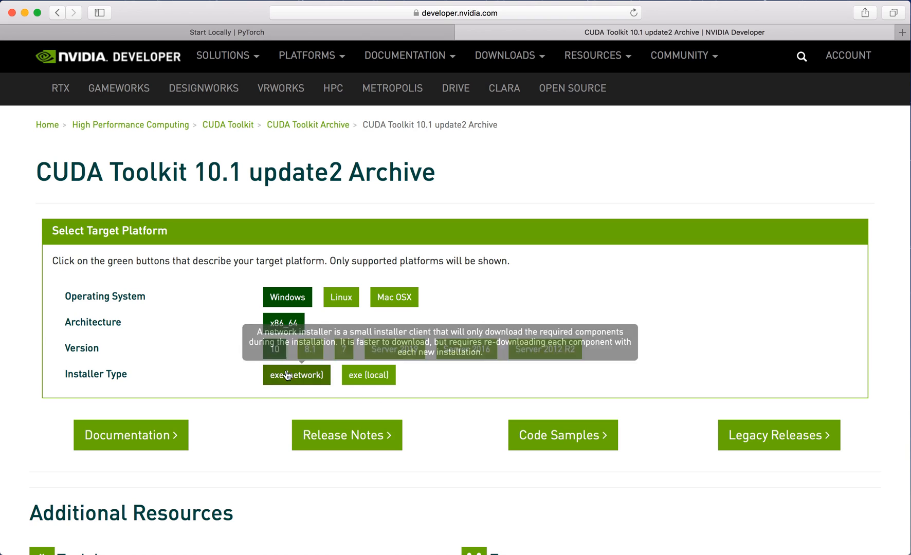
click(227, 32)
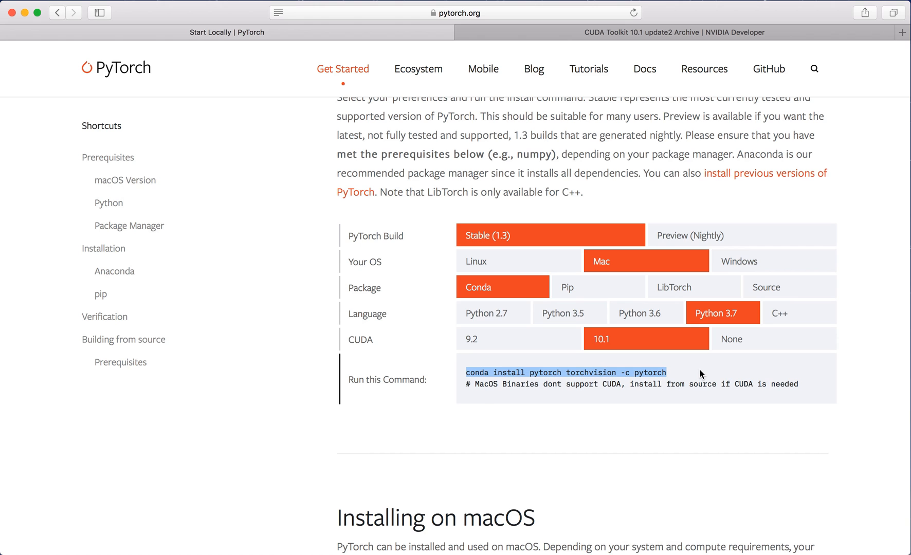
mouse_move(25, 13)
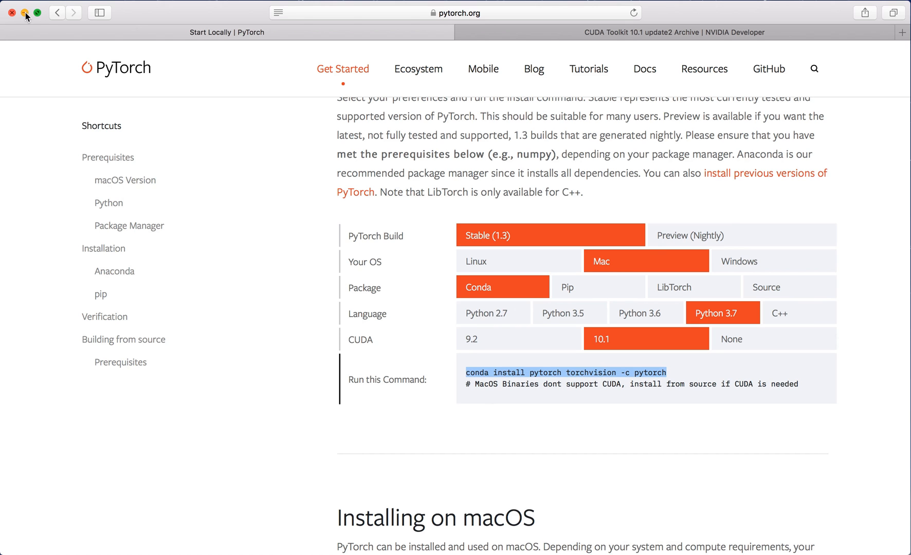
- Begin typing a conda create command in the terminal
text(conda create -n pytorc)
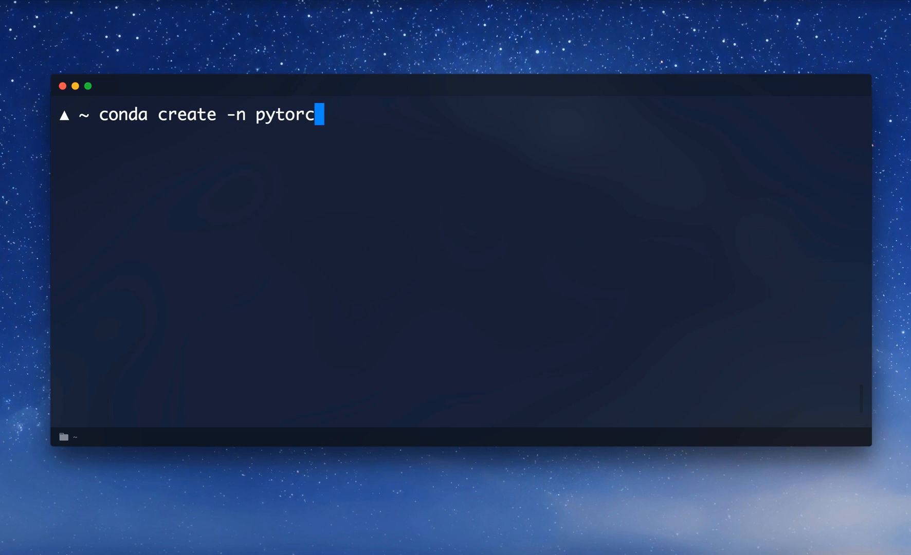
- Complete conda create -n pytorch python=3.7 and confirm with y
text(h)
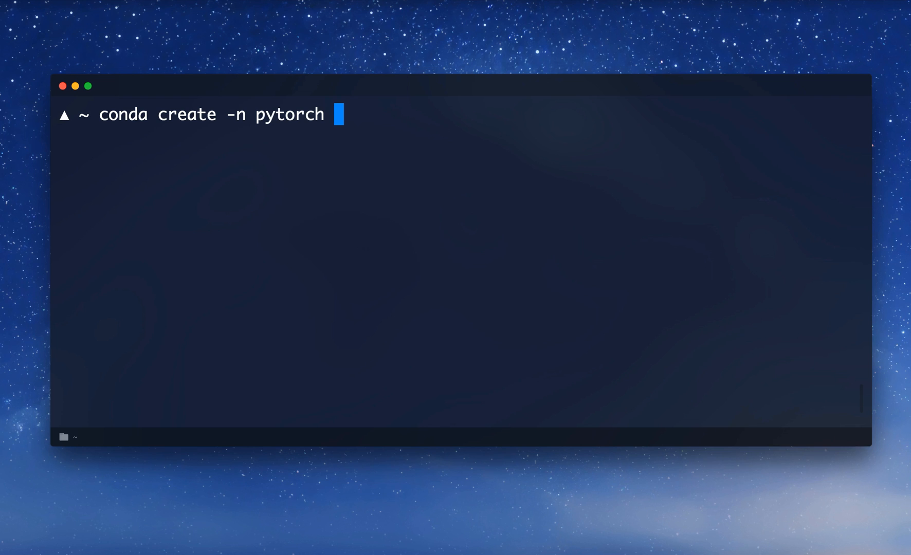
text(pyt)
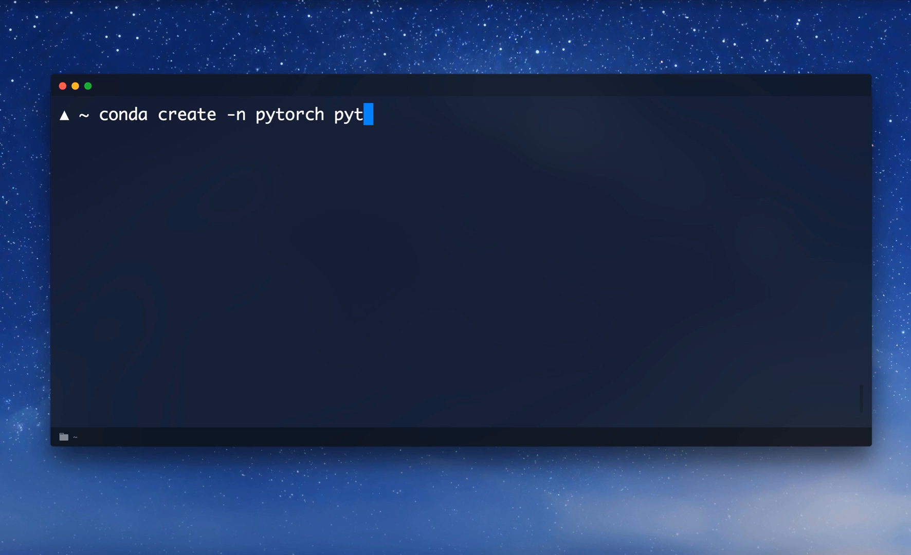
text(hon=)
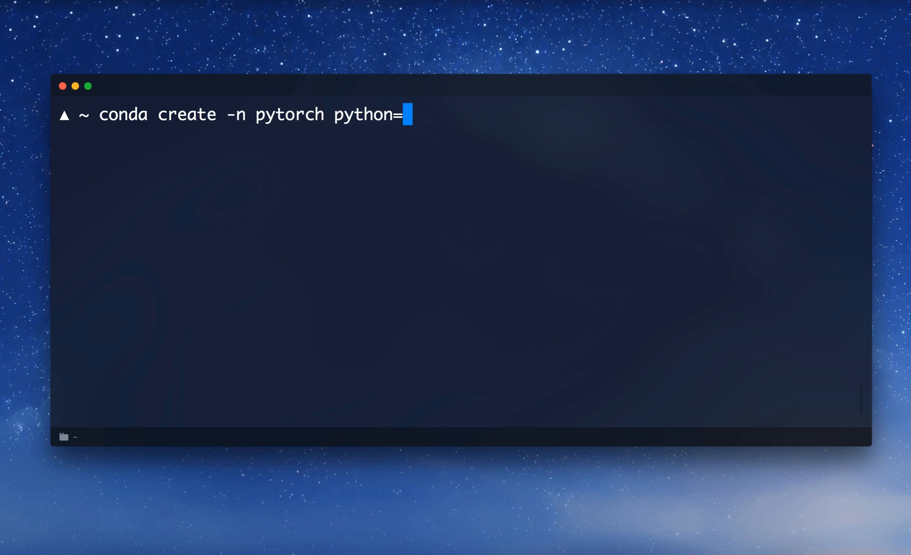
text(3.7)
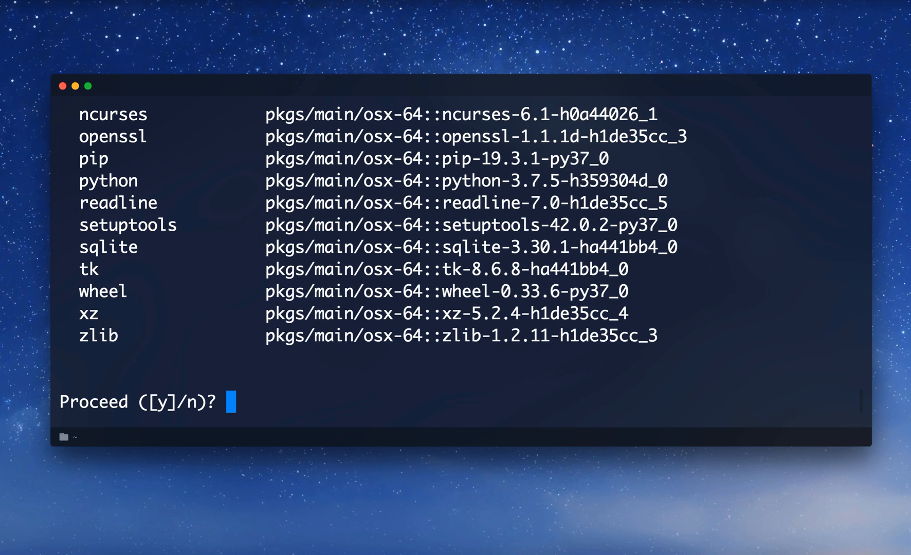
text(y)
text(conda acti)
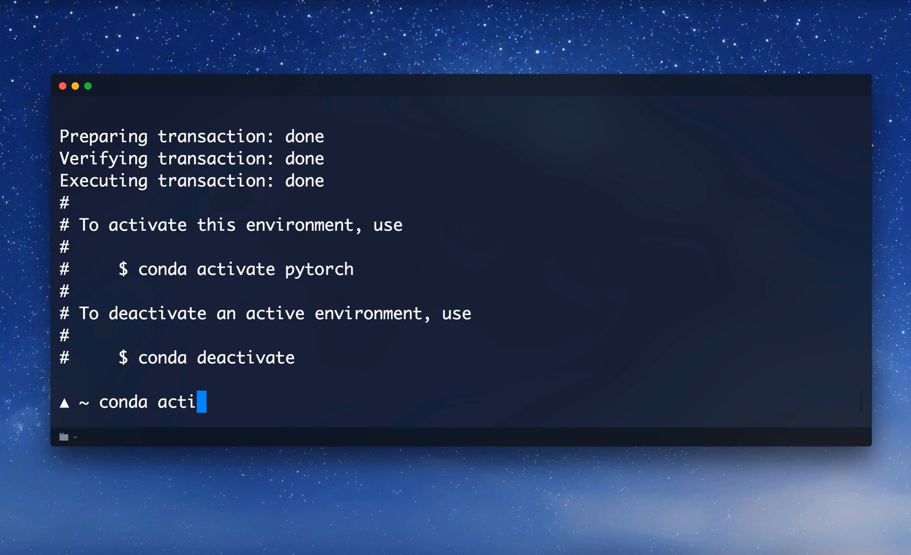
- Run conda activate pytorch, then enter conda install pytorch torchvision -c pytorch
text(vate)
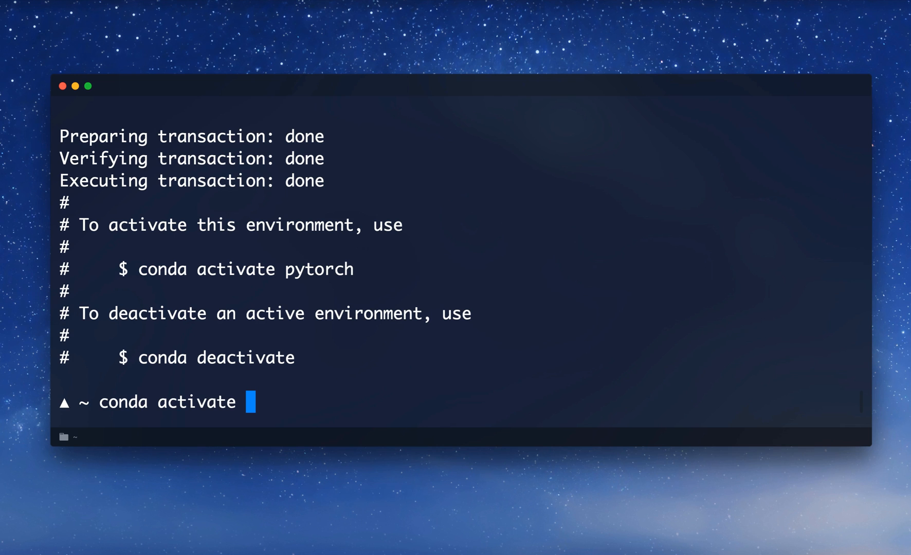
text(pytorch)
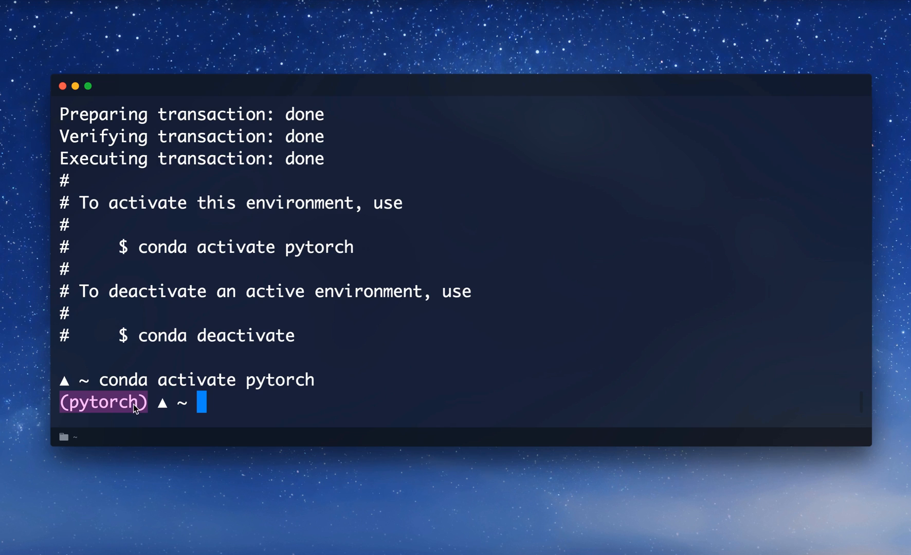
mouse_move(152, 417)
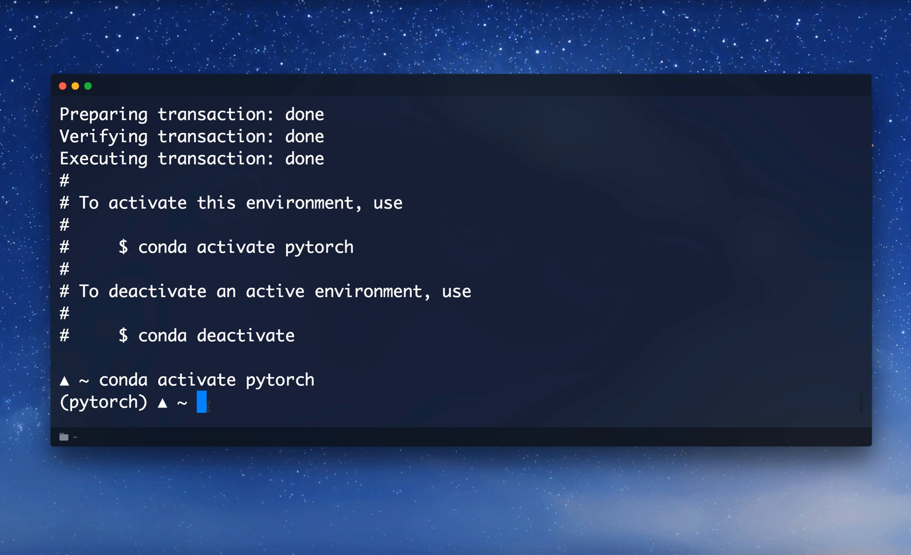
text(conda install pytorch torchvision -c pytorch)
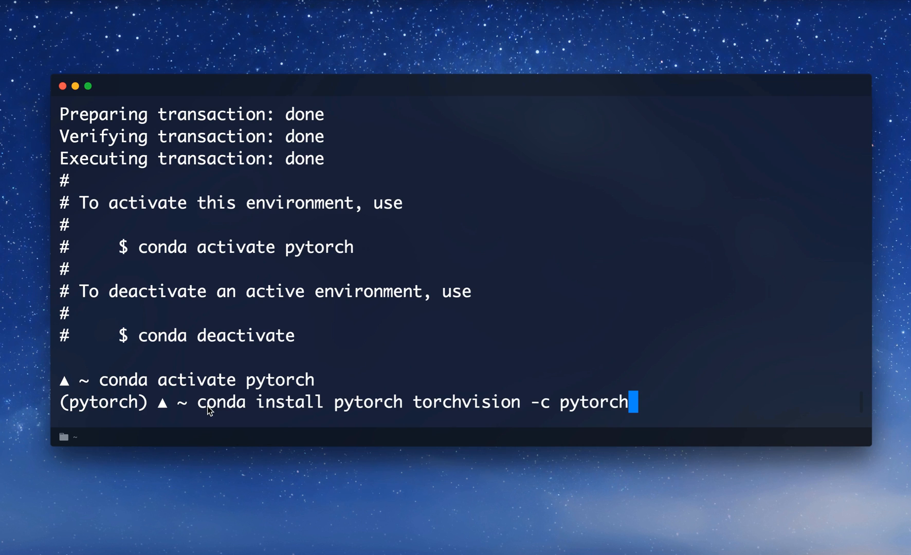
mouse_move(411, 418)
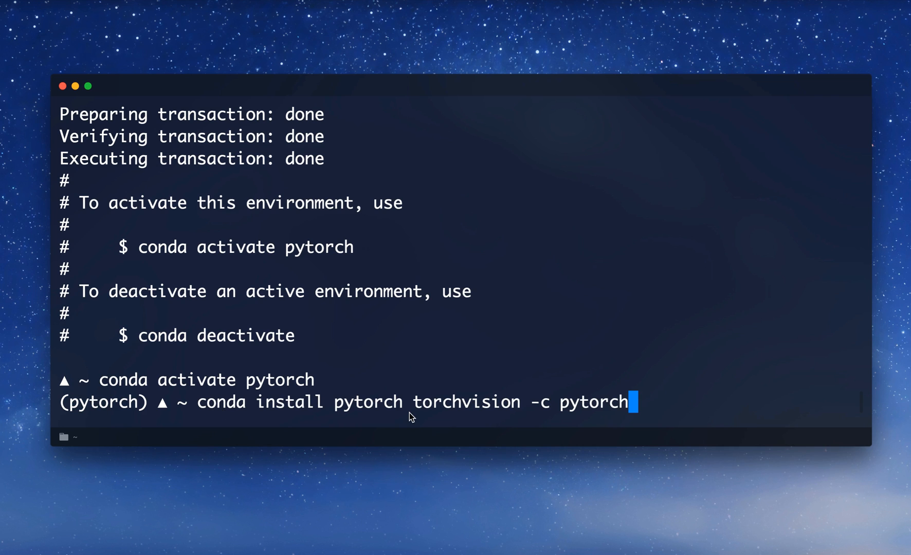
mouse_move(670, 408)
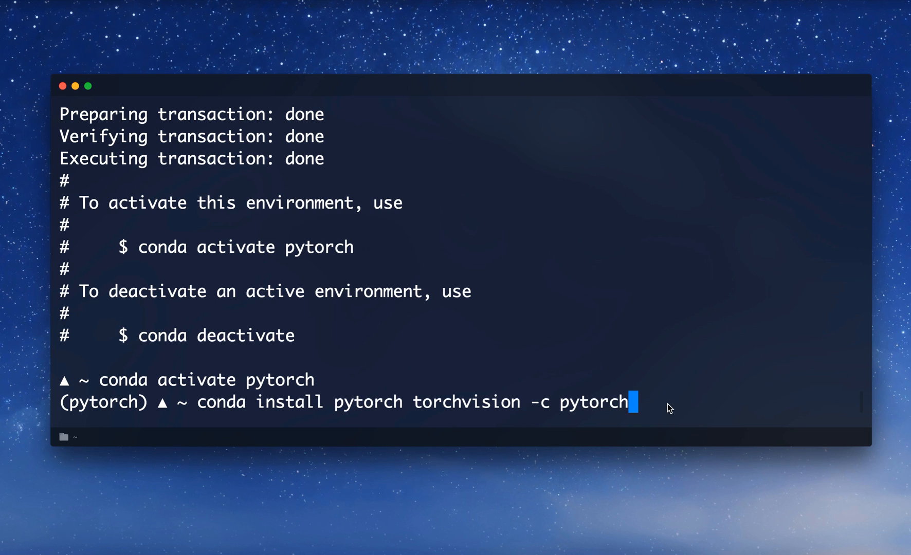
- Execute the conda install command for pytorch and torchvision
key(Return)
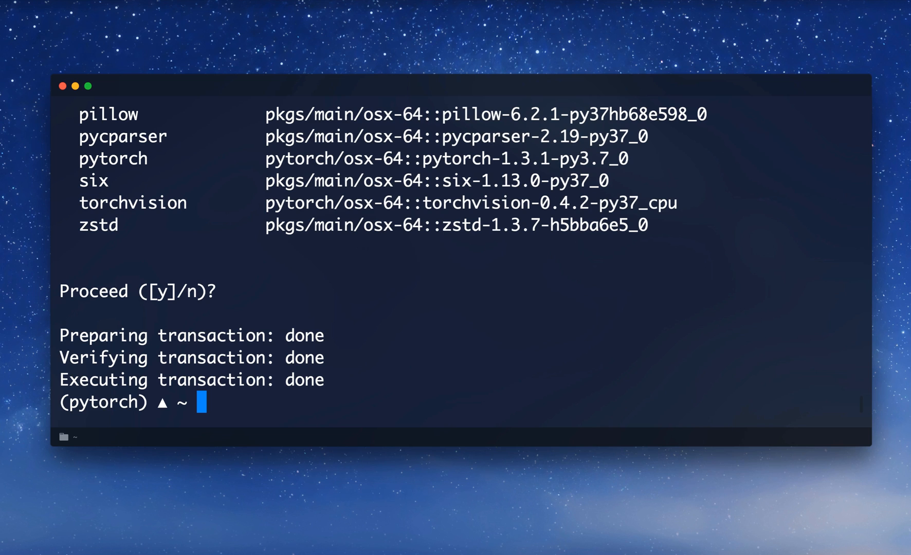
- Launch the python interpreter and run import torch
text(python)
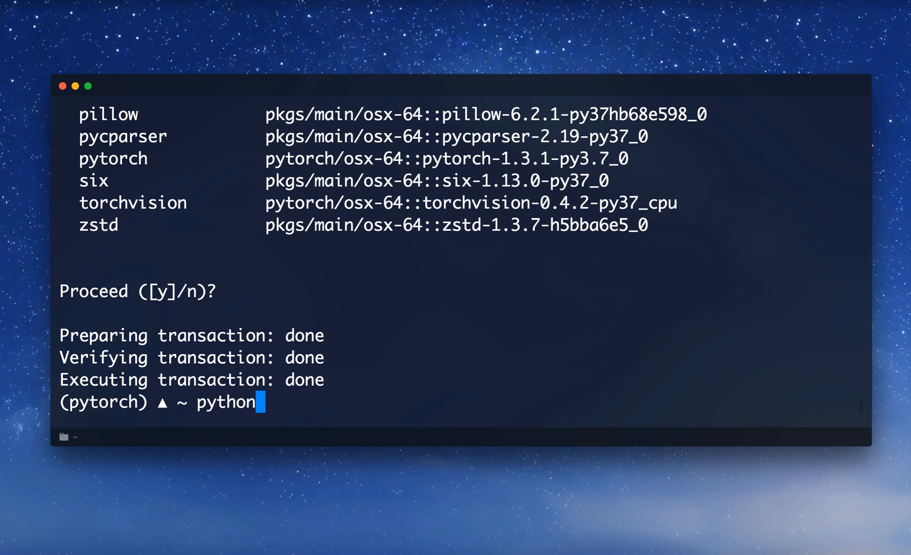
key(enter)
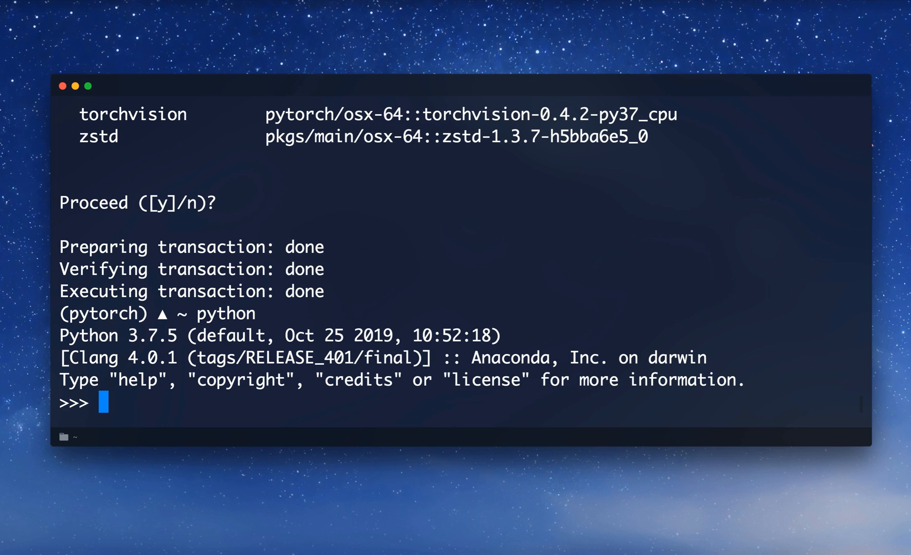
text(impo)
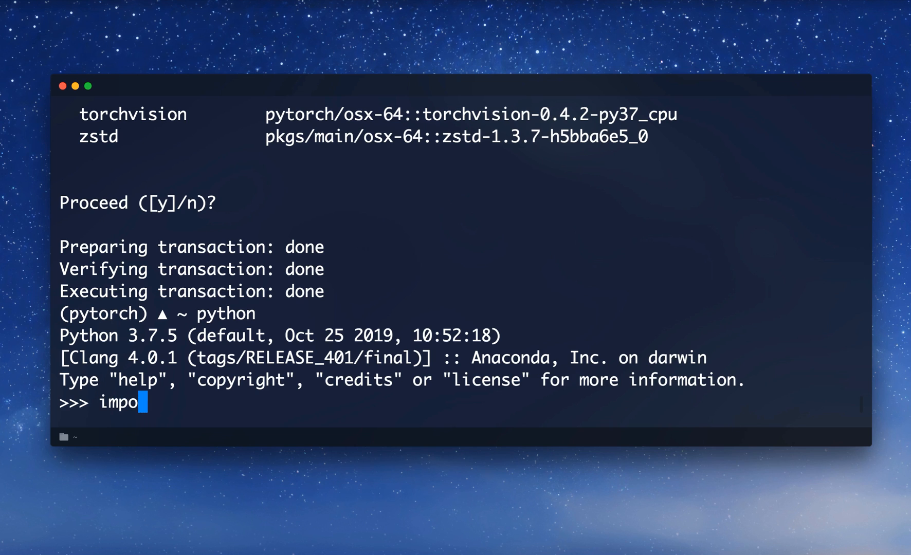
text(rt torch)
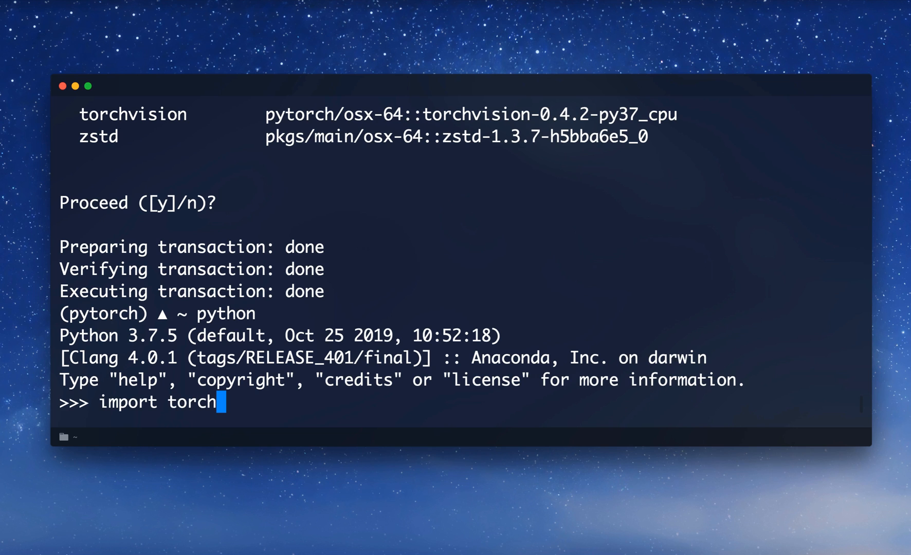
key(enter)
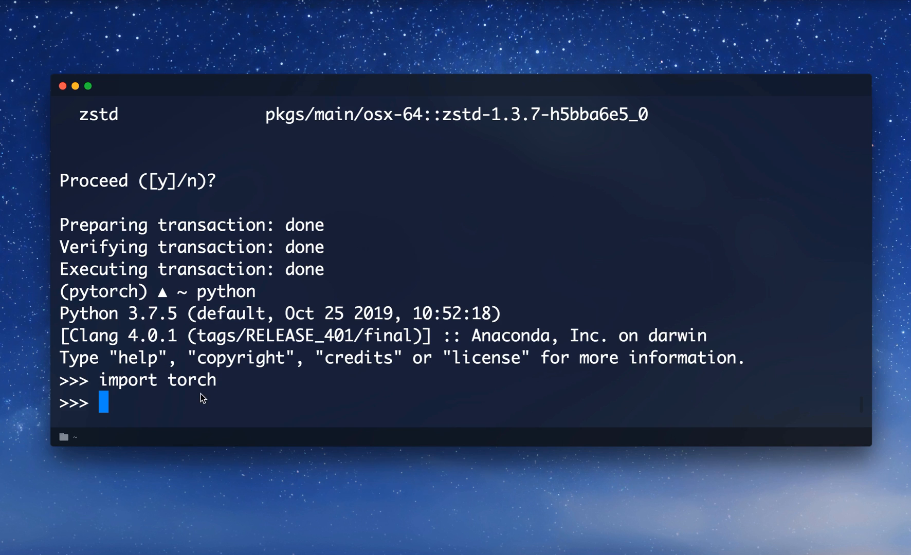
mouse_move(157, 395)
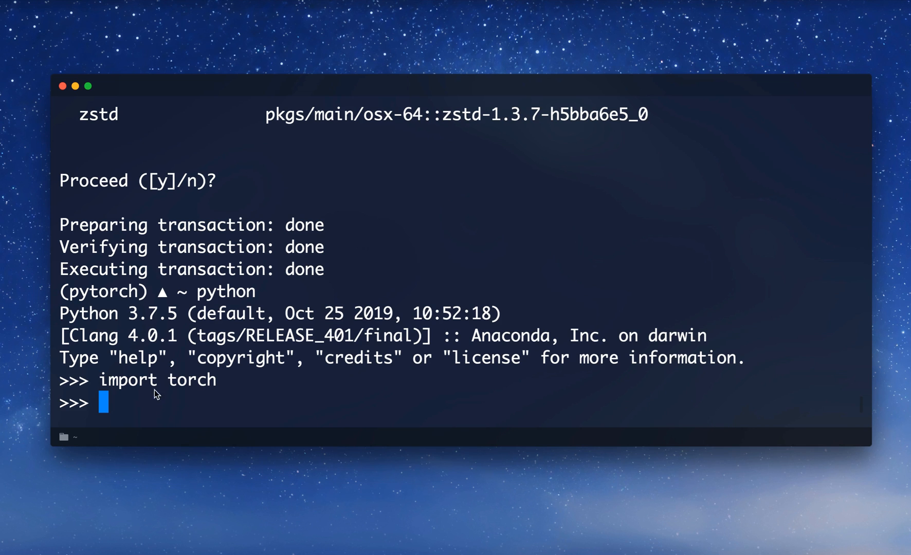
mouse_move(135, 405)
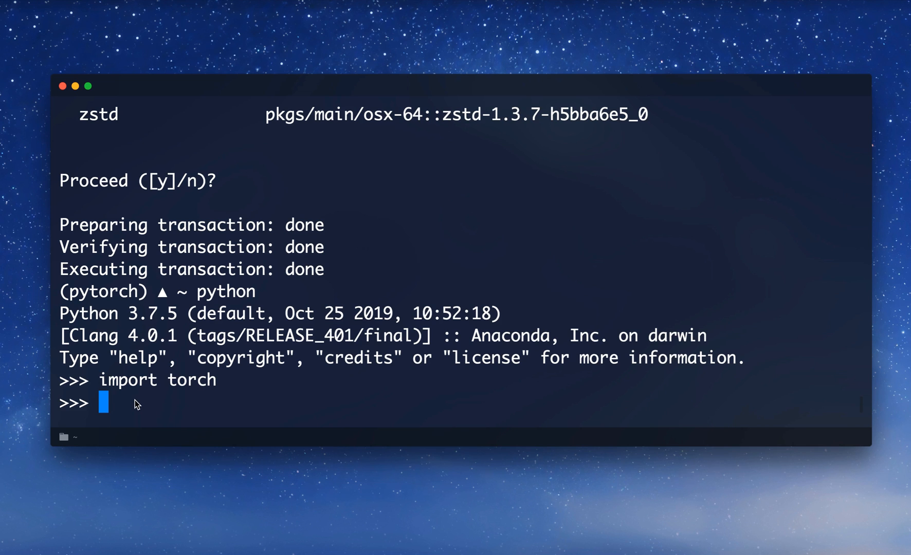
- Create x = torch.rand(3) and print(x), then begin another torch command
text(x = ran)
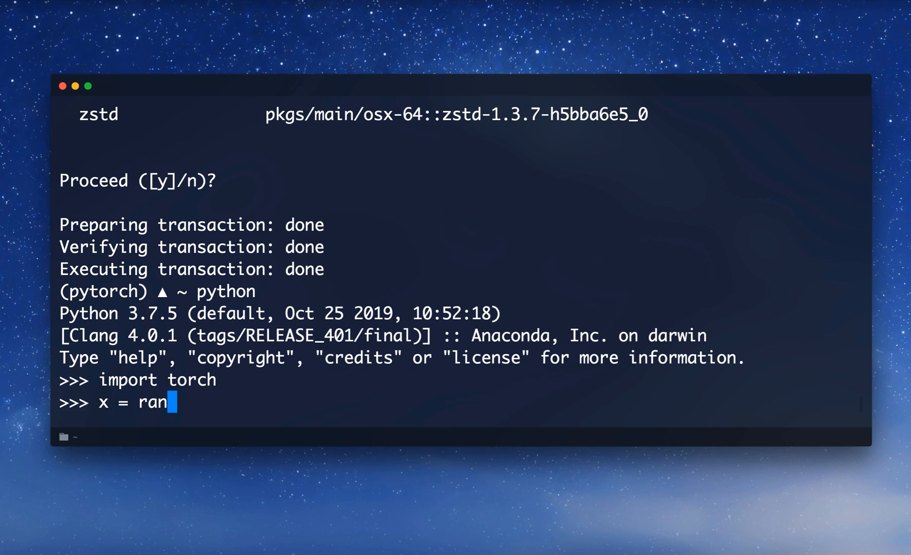
key(Backspace)
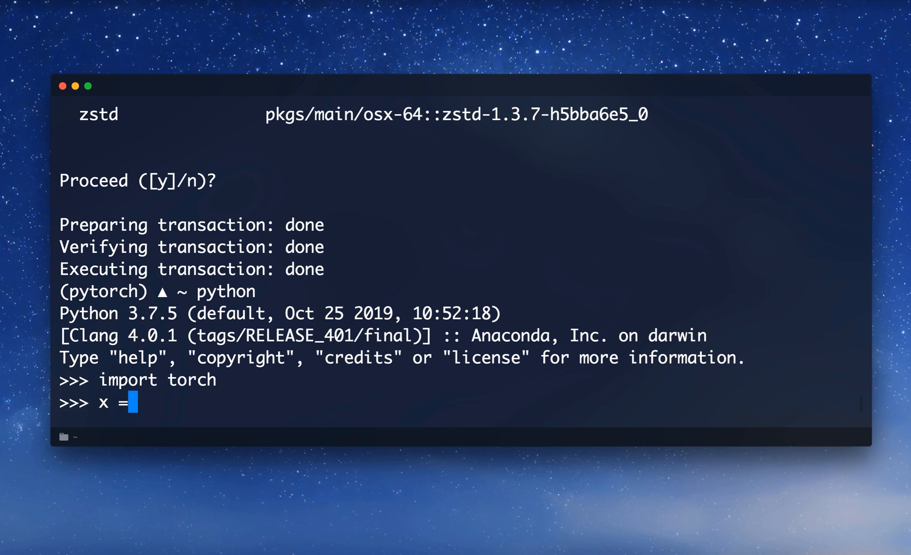
text(torch.)
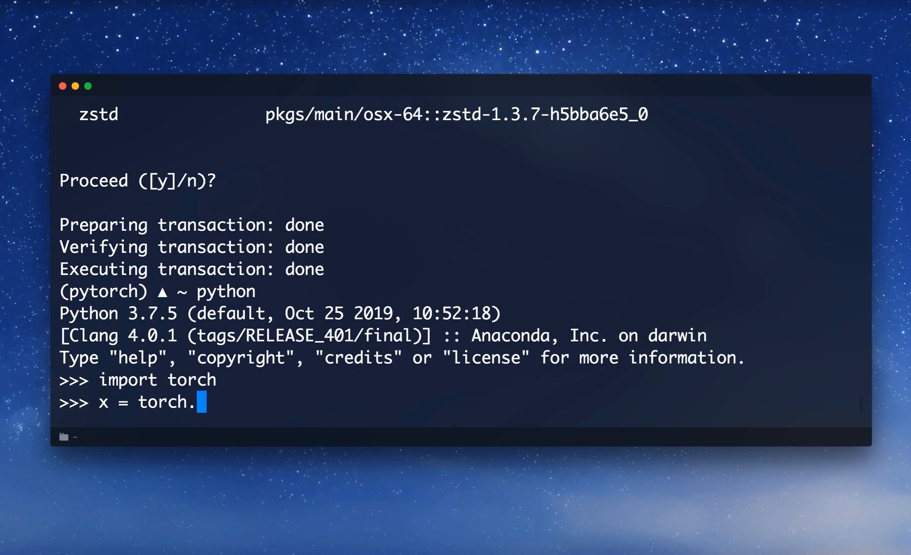
text(rand()
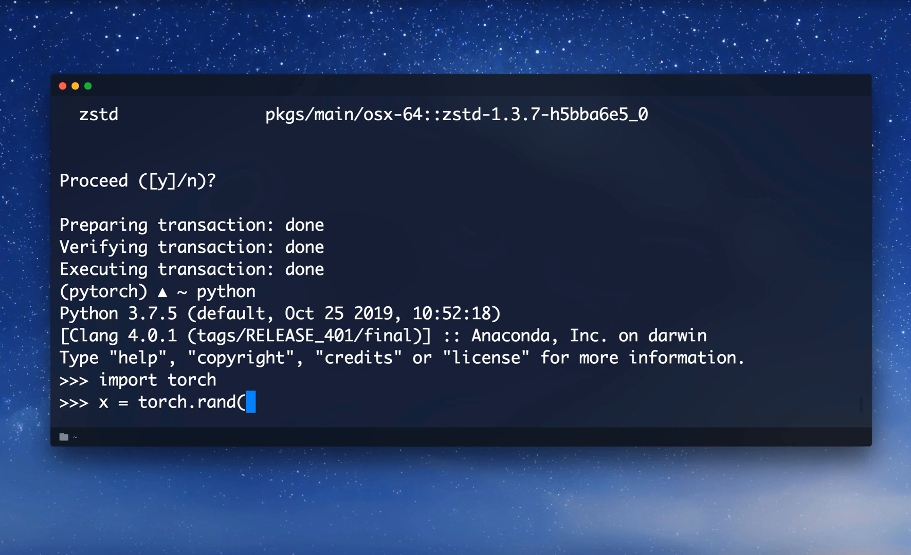
text(3))
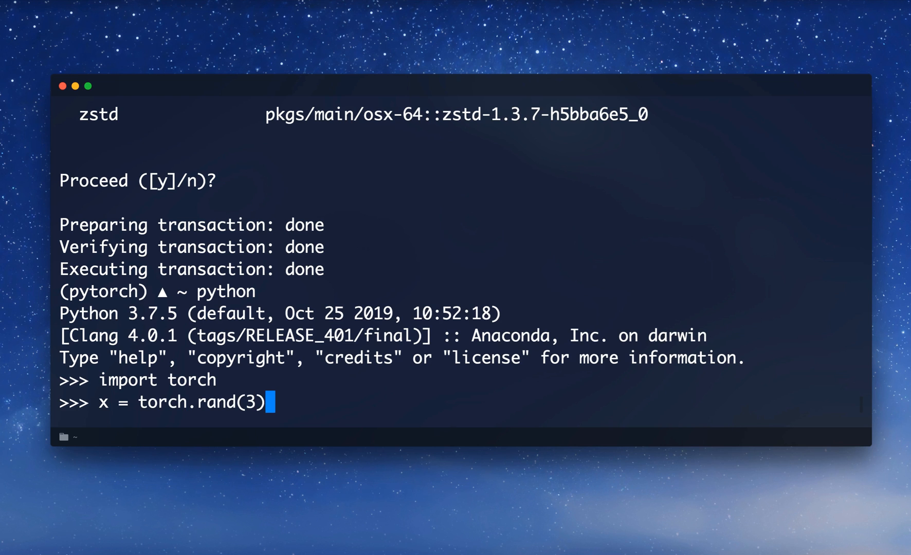
text(print(x)
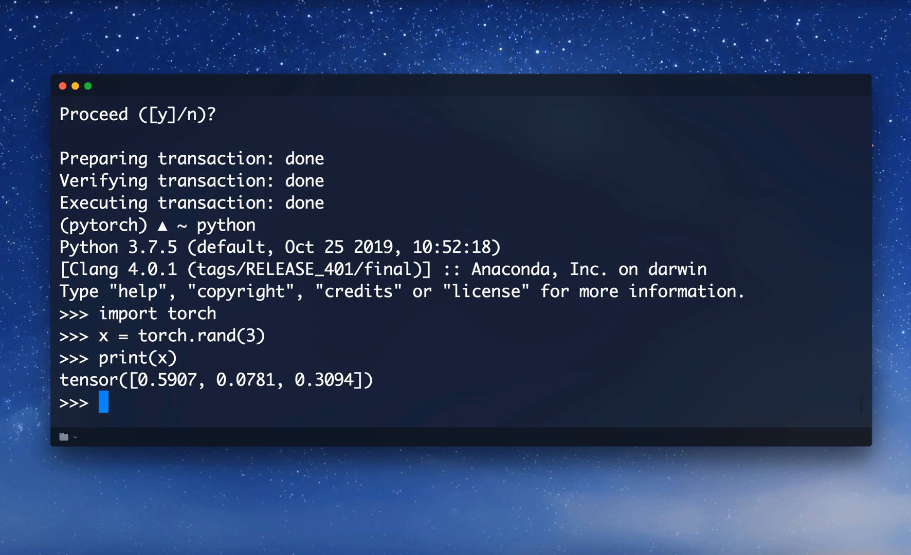
text(torch)
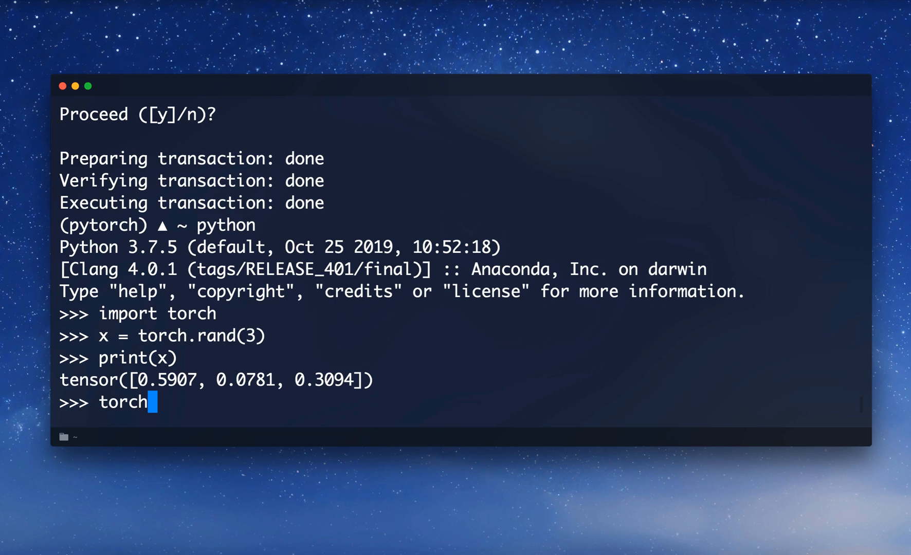
- Run torch.cuda.is_available() in the Python session, which returns False
text(.c)
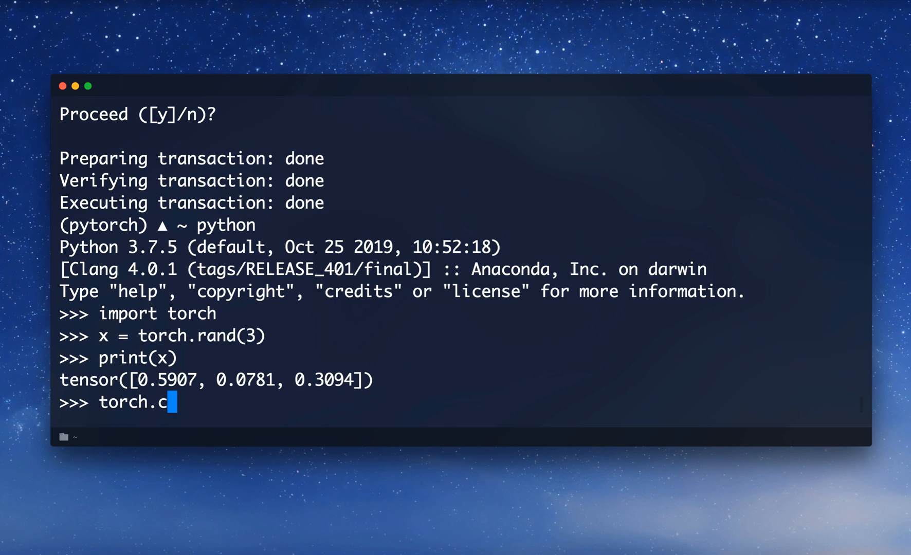
text(uda.is)
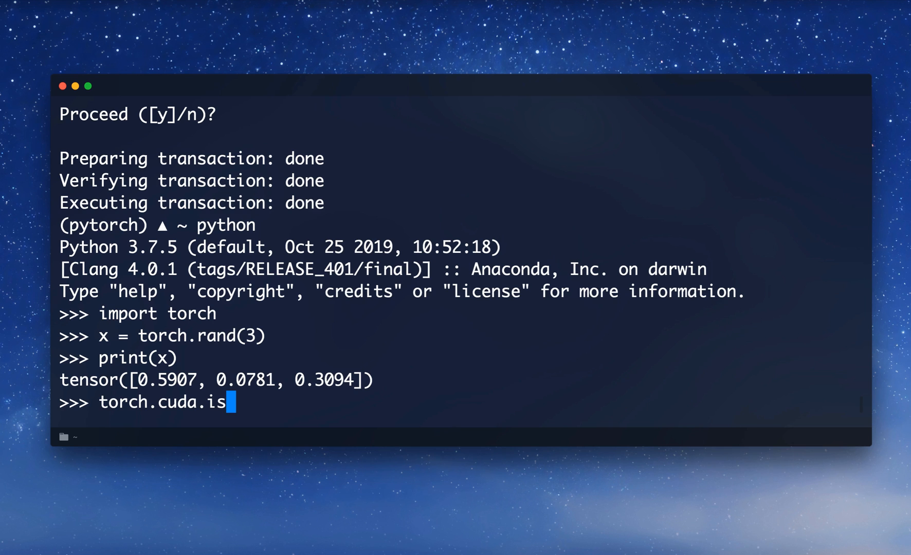
text(_available()
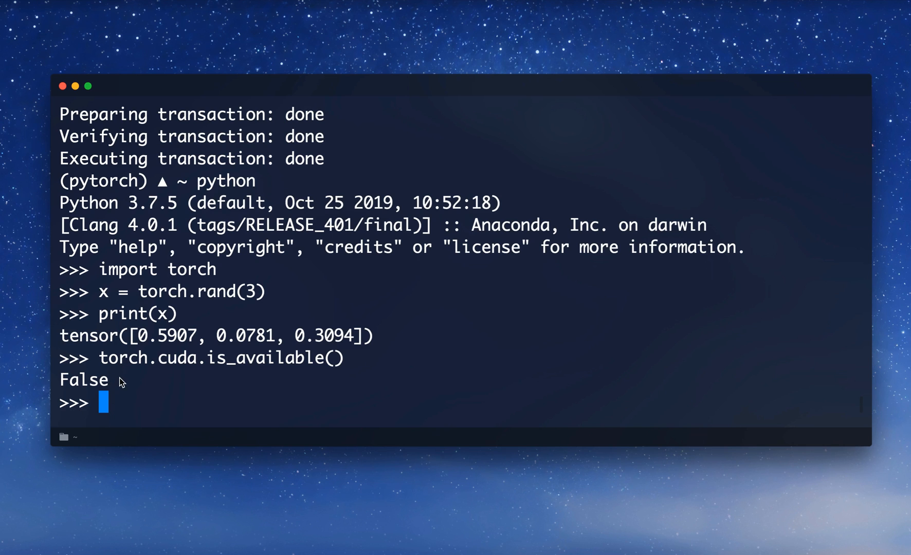
mouse_move(147, 396)
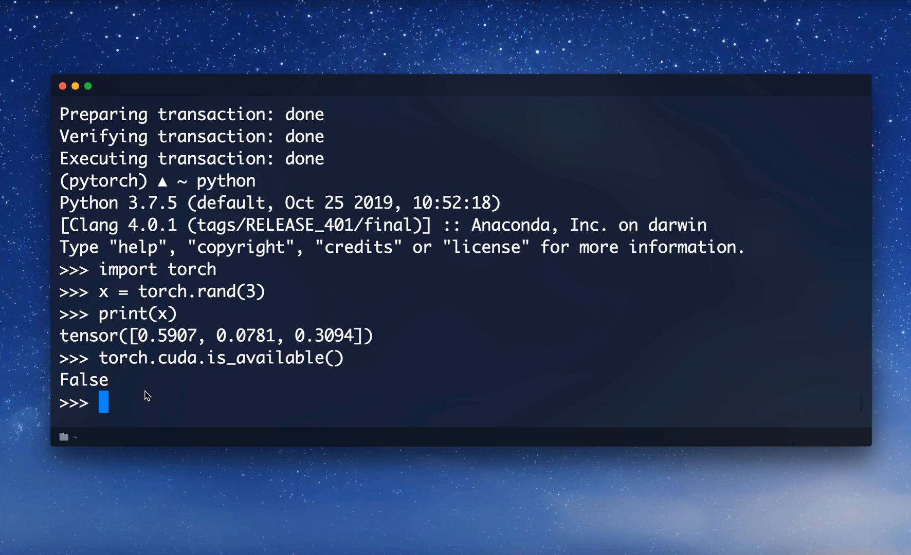
mouse_move(204, 363)
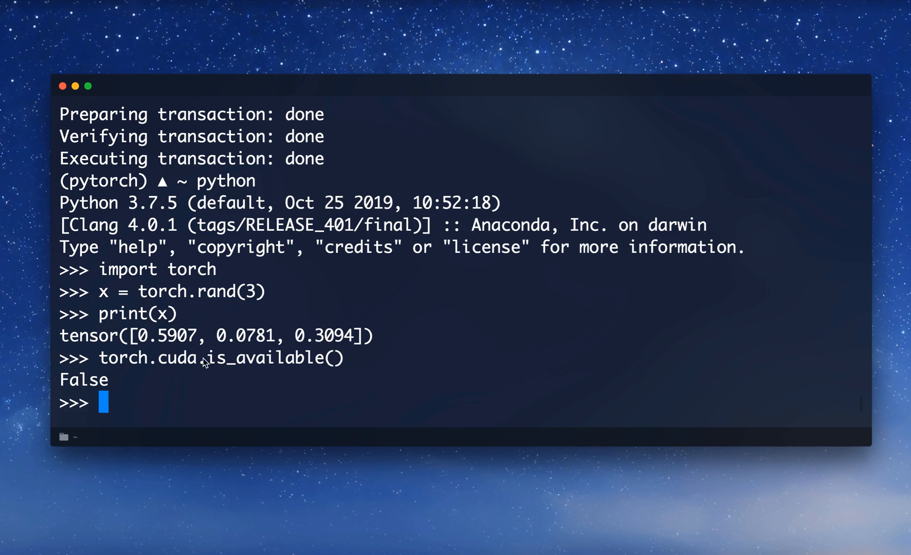
mouse_move(357, 262)
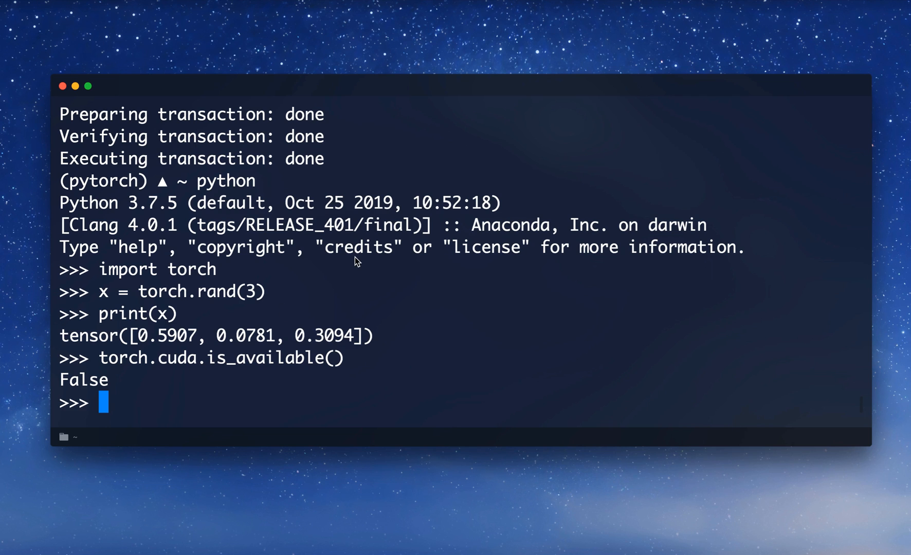
mouse_move(244, 359)
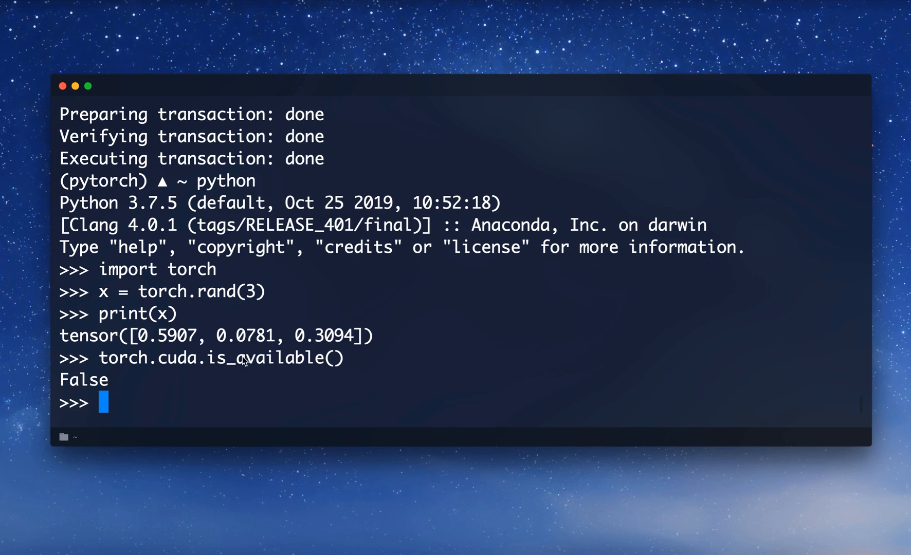
double_click(84, 380)
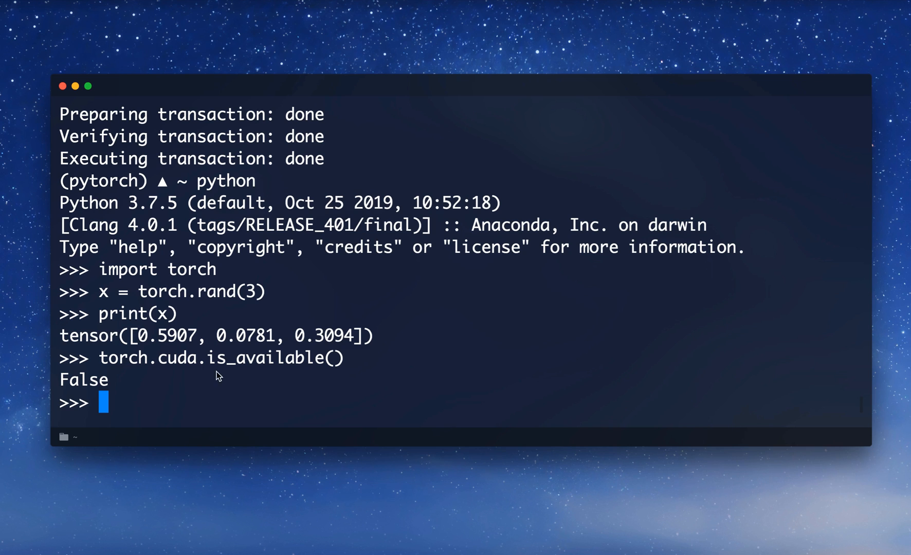
mouse_move(121, 406)
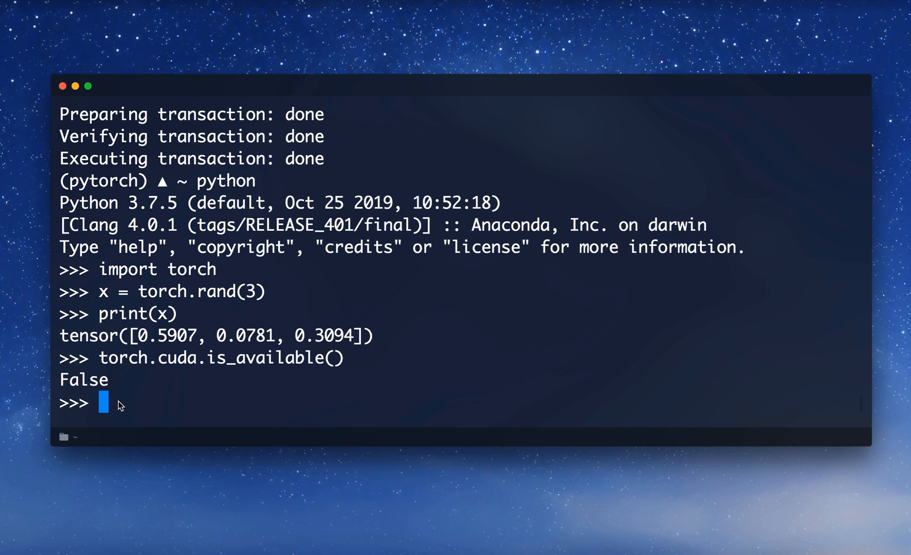